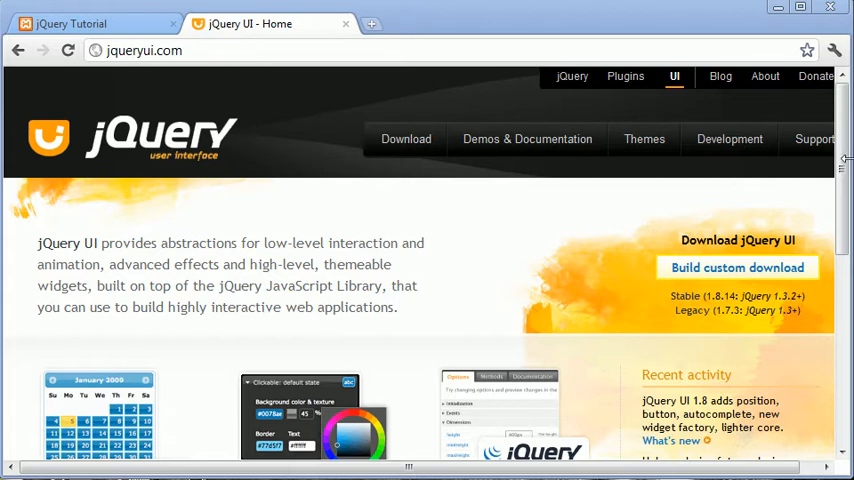
pyautogui.moveTo(108, 144)
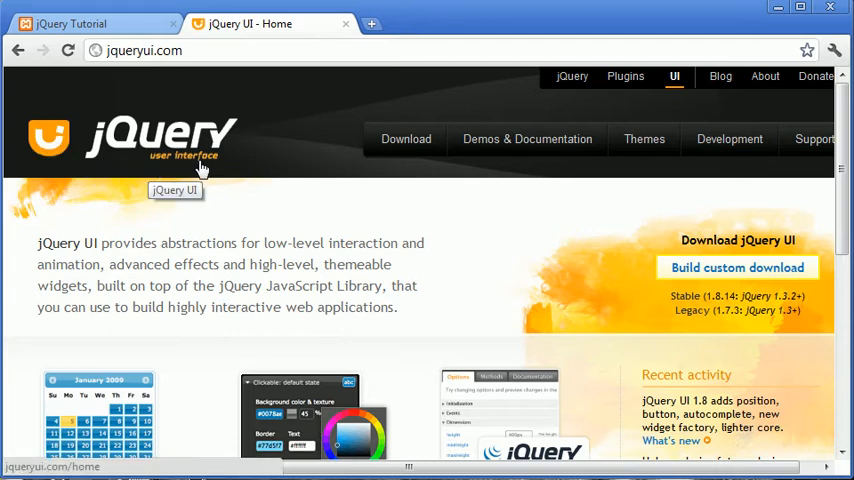
pyautogui.moveTo(218, 176)
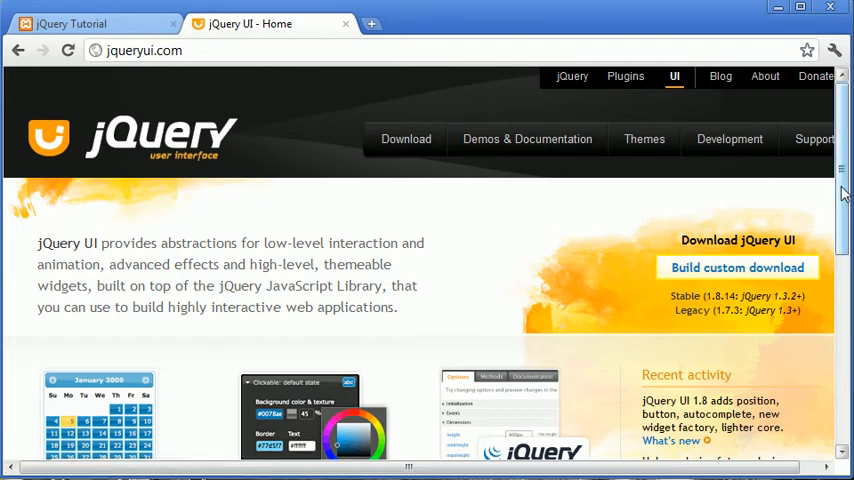
# - Scroll the home page to read the Rich effects, Powerful theme framework and Flexible & easy to learn sections
pyautogui.scroll(-3)
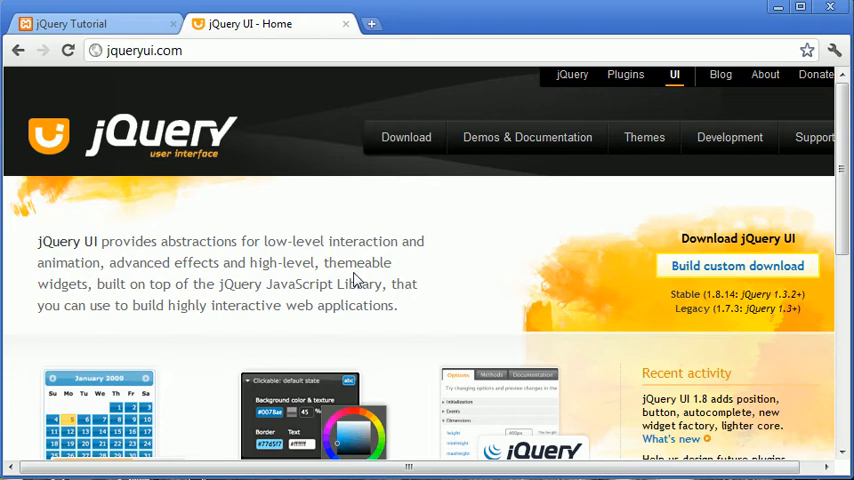
pyautogui.moveTo(412, 320)
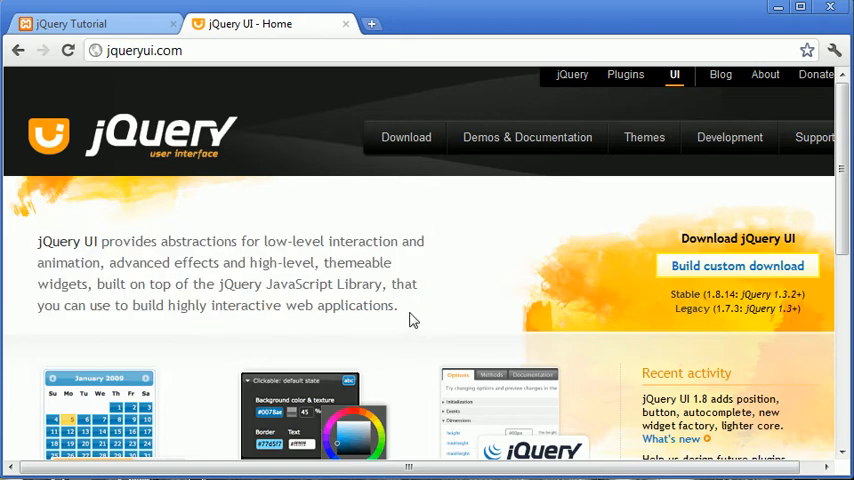
pyautogui.scroll(-3)
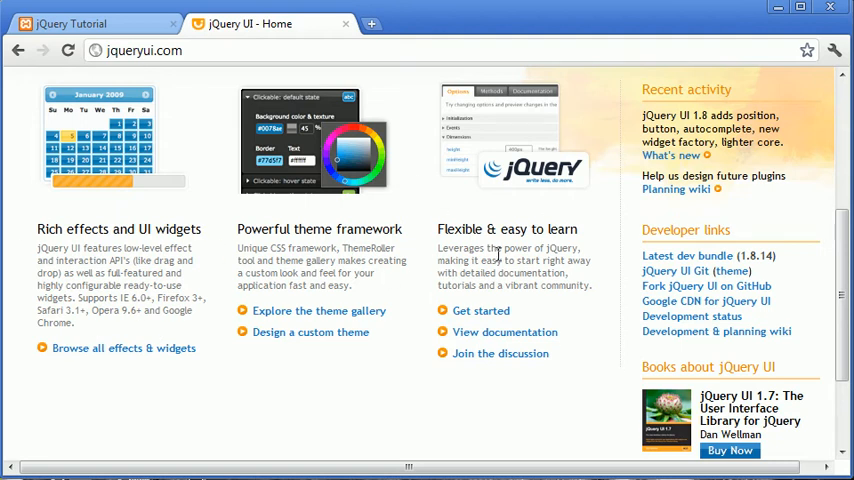
pyautogui.moveTo(792, 276)
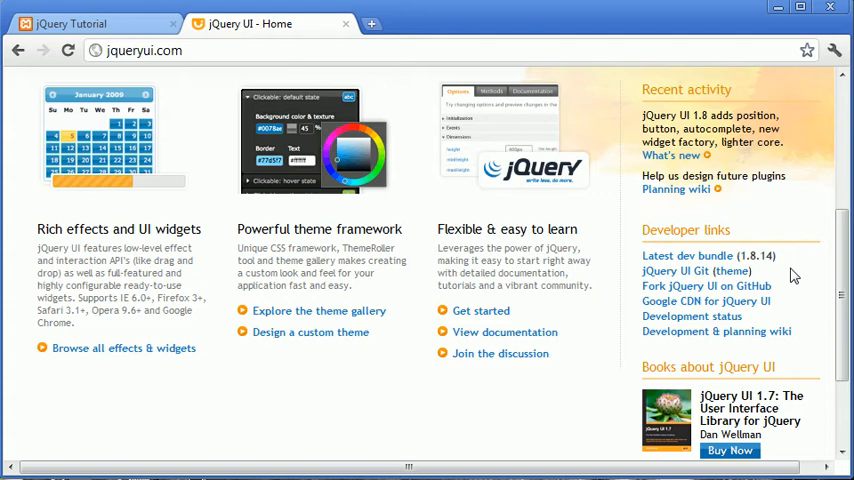
pyautogui.scroll(3)
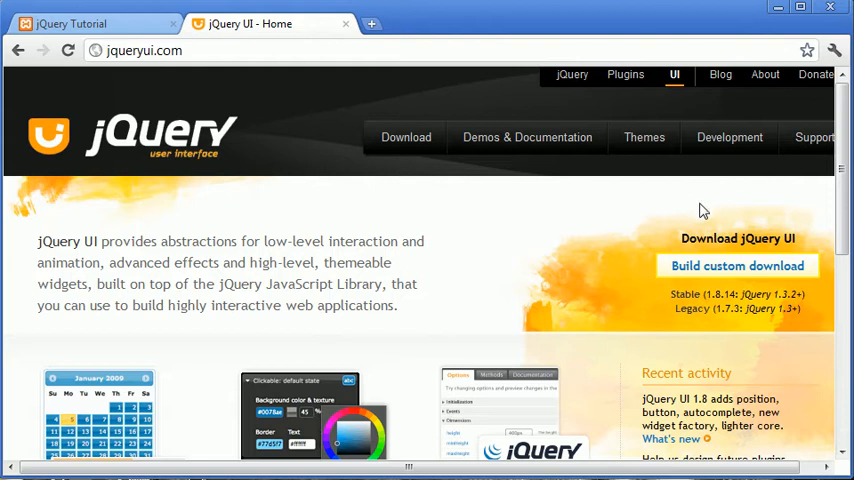
pyautogui.moveTo(36, 248)
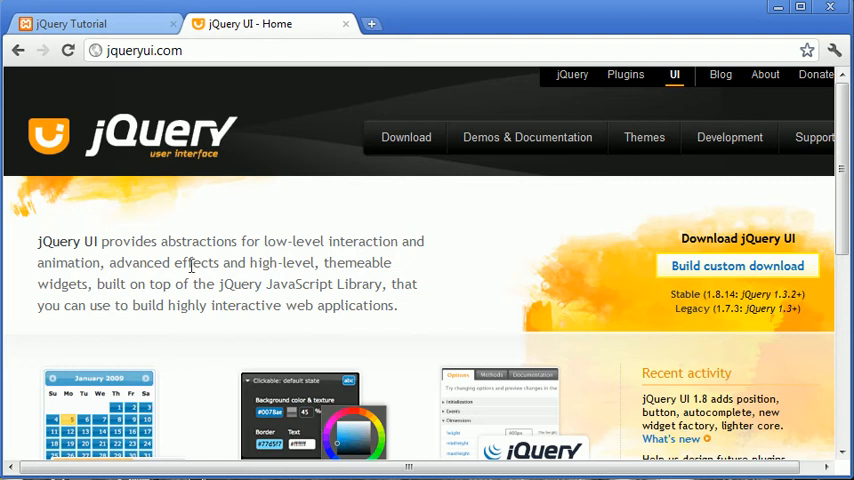
pyautogui.moveTo(404, 274)
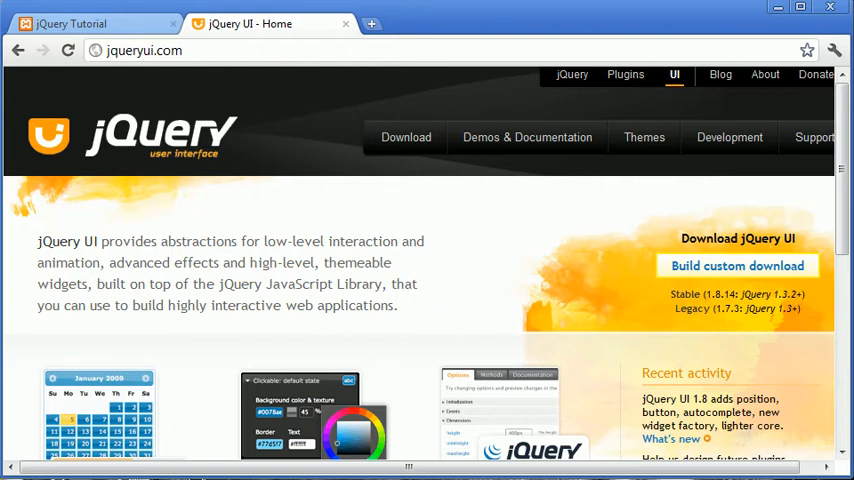
pyautogui.scroll(-3)
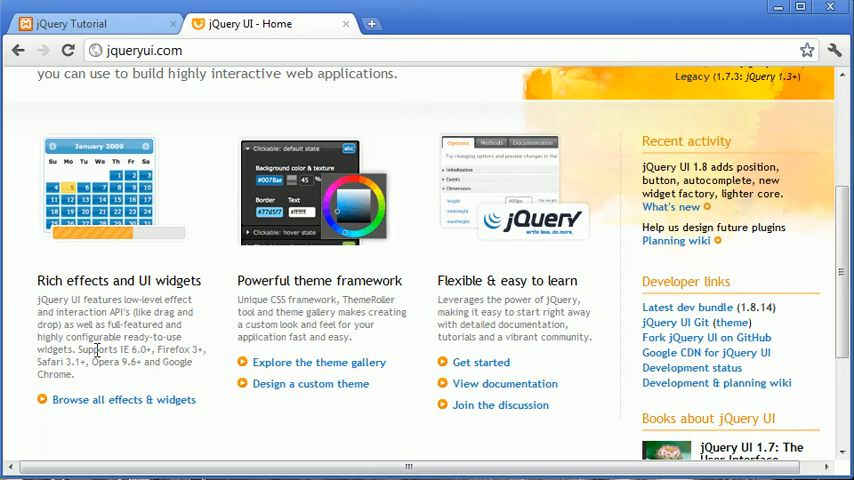
pyautogui.moveTo(144, 360)
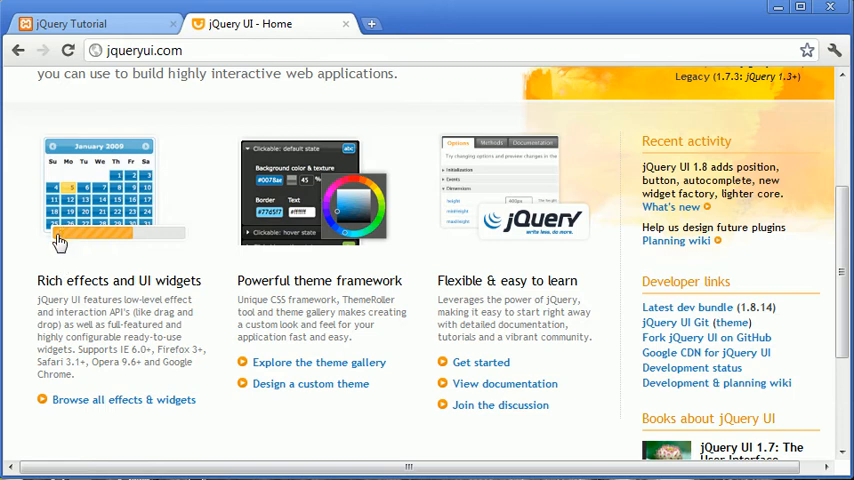
pyautogui.moveTo(156, 244)
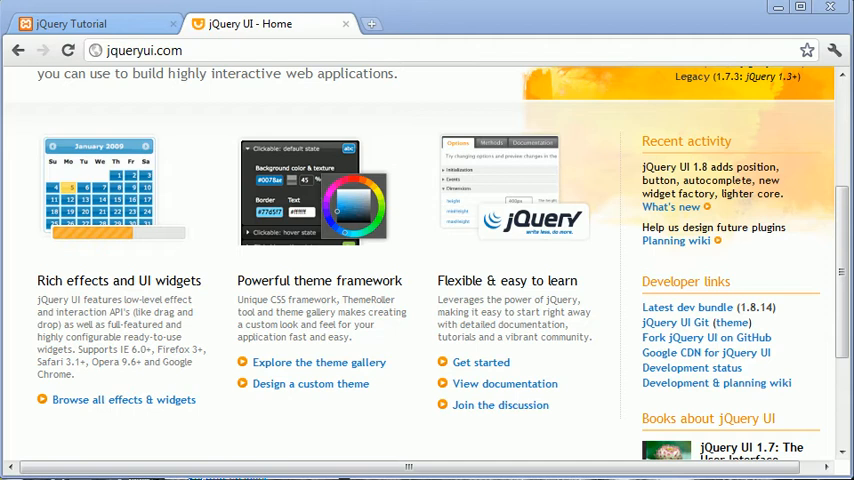
pyautogui.moveTo(188, 312)
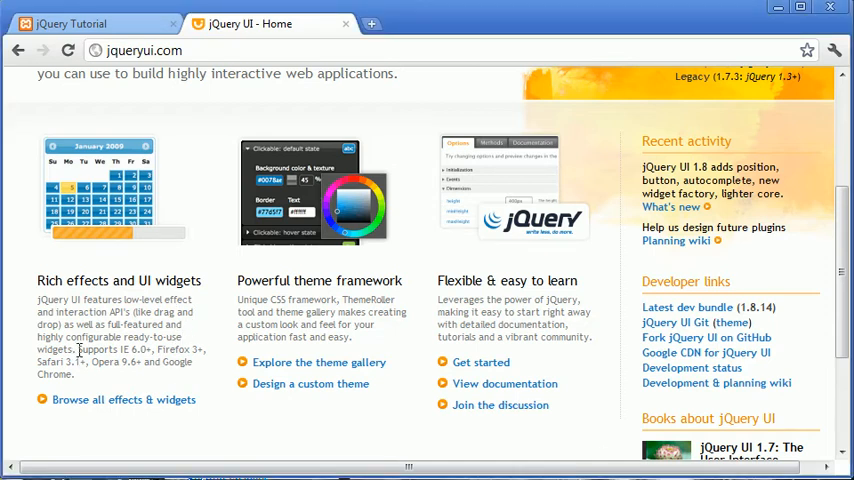
pyautogui.moveTo(88, 348); pyautogui.dragTo(176, 362)
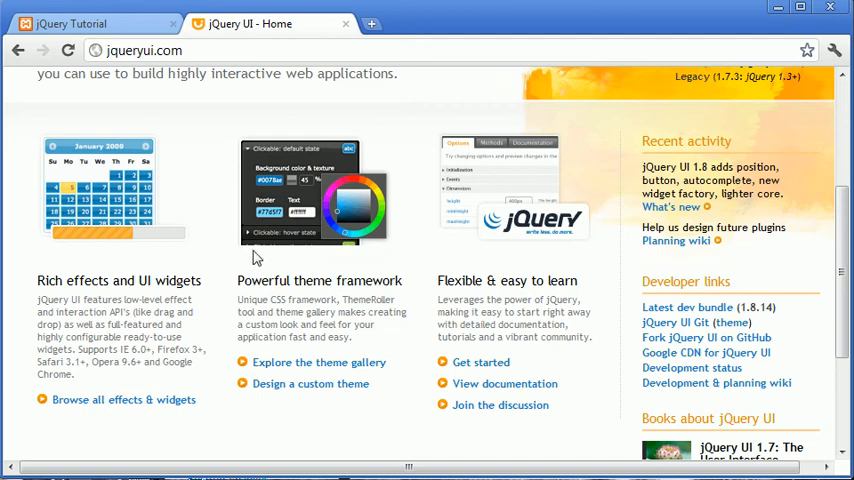
pyautogui.moveTo(276, 278)
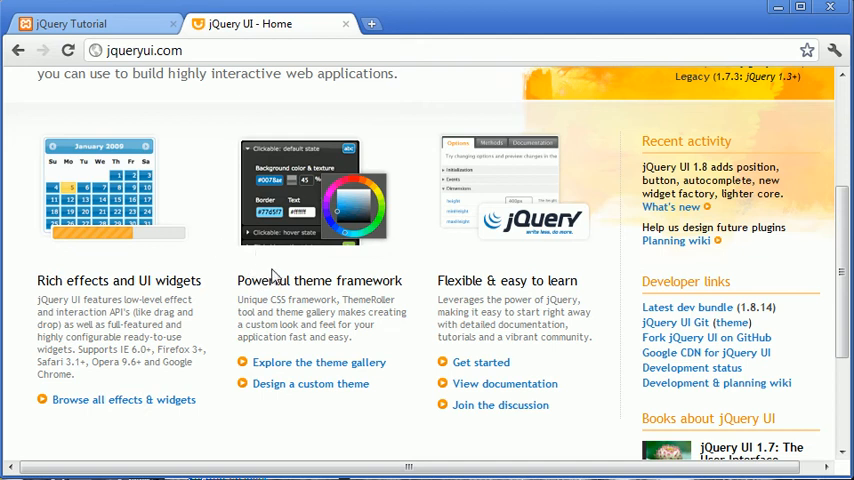
pyautogui.moveTo(408, 232)
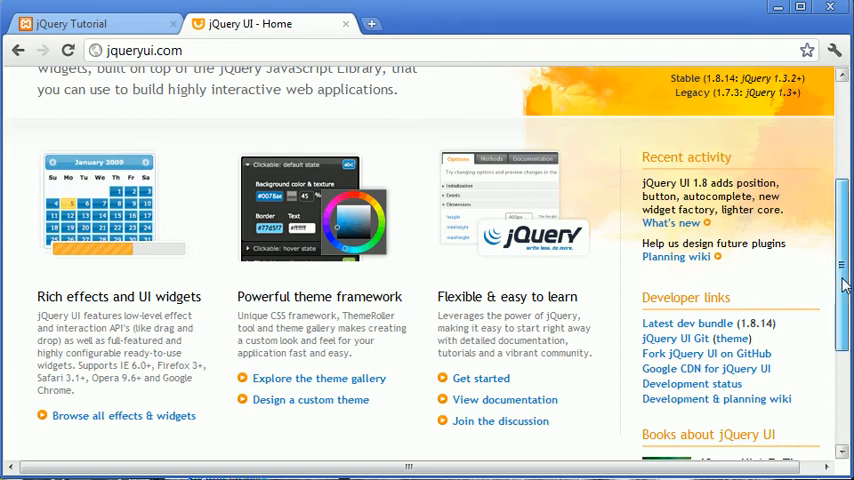
# - Scroll back up to the Download jQuery UI box with Build custom download and Stable/Legacy versions
pyautogui.scroll(3)
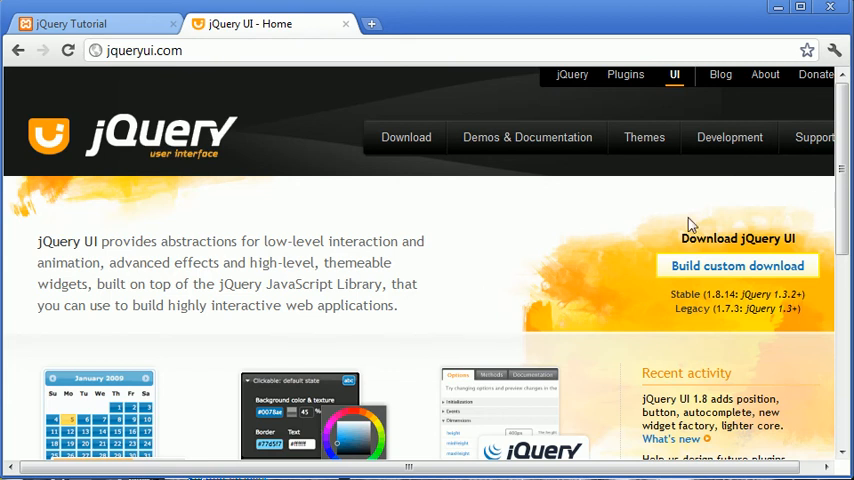
pyautogui.moveTo(746, 272)
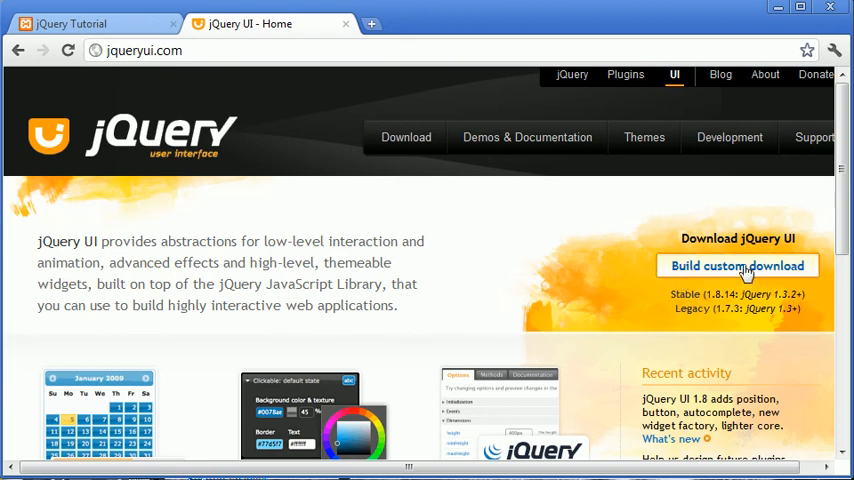
pyautogui.moveTo(686, 296)
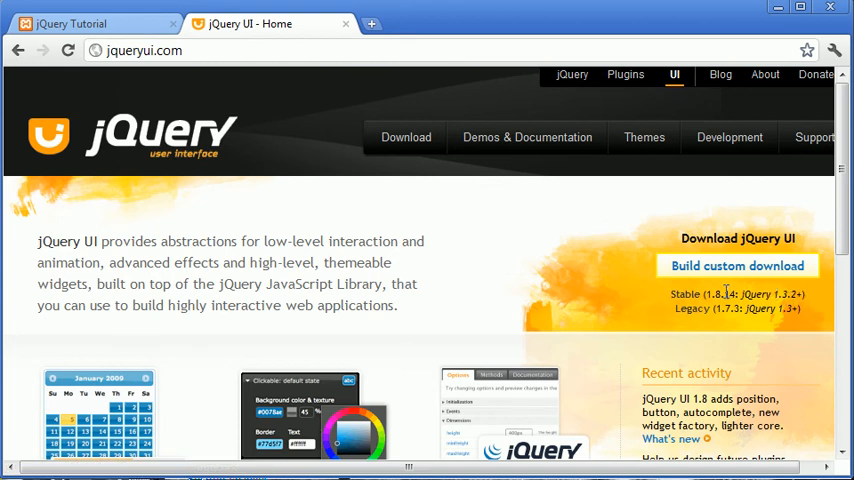
pyautogui.moveTo(768, 232)
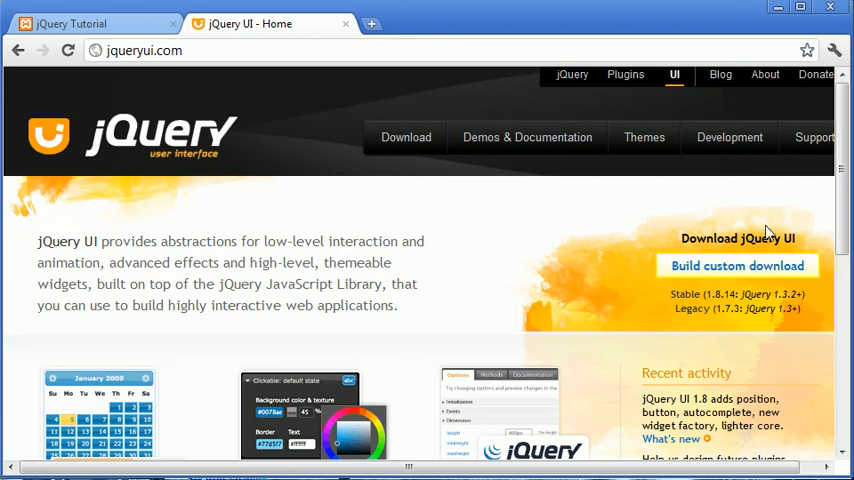
pyautogui.moveTo(736, 298)
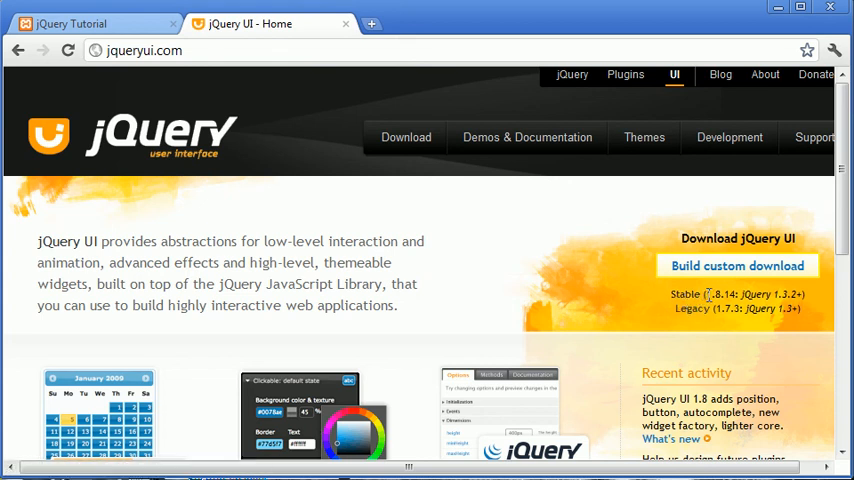
pyautogui.moveTo(740, 294)
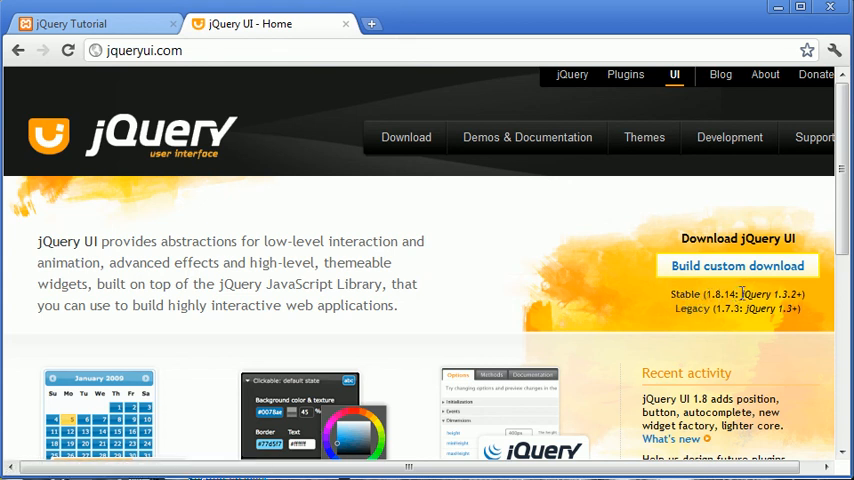
# - Switch to ConTEXT and show index.php with its js/jquery.js script include
pyautogui.doubleClick(770, 294)
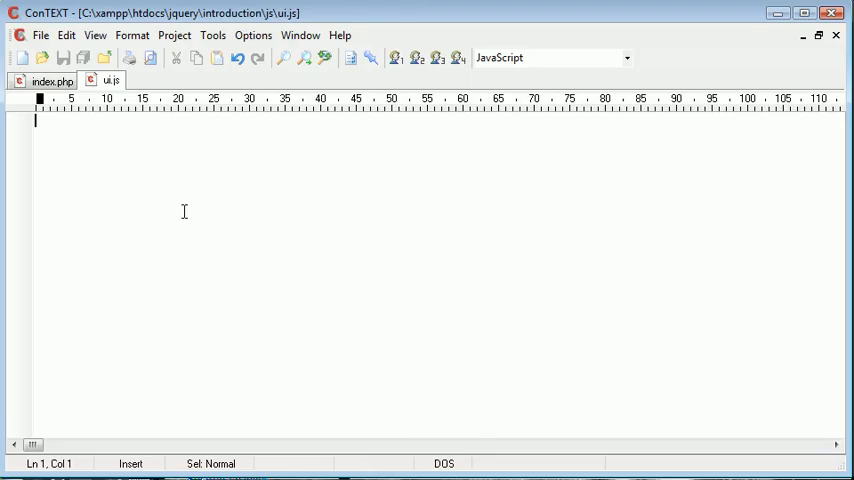
pyautogui.click(52, 80)
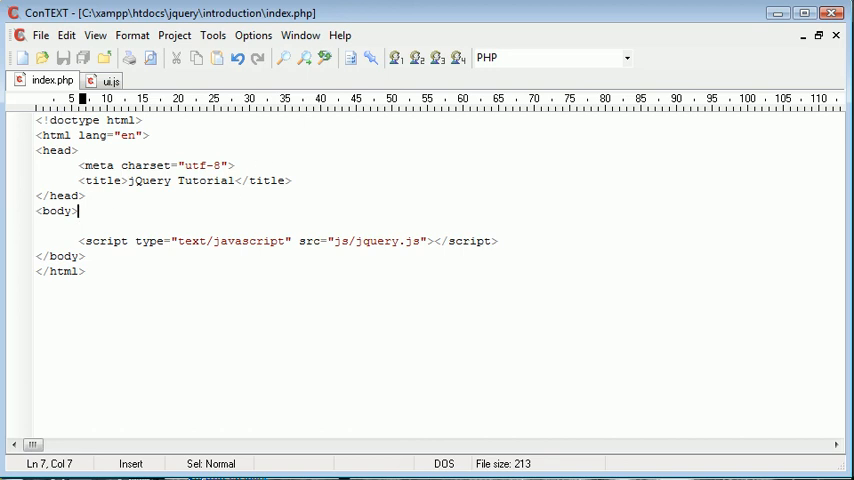
pyautogui.moveTo(316, 270)
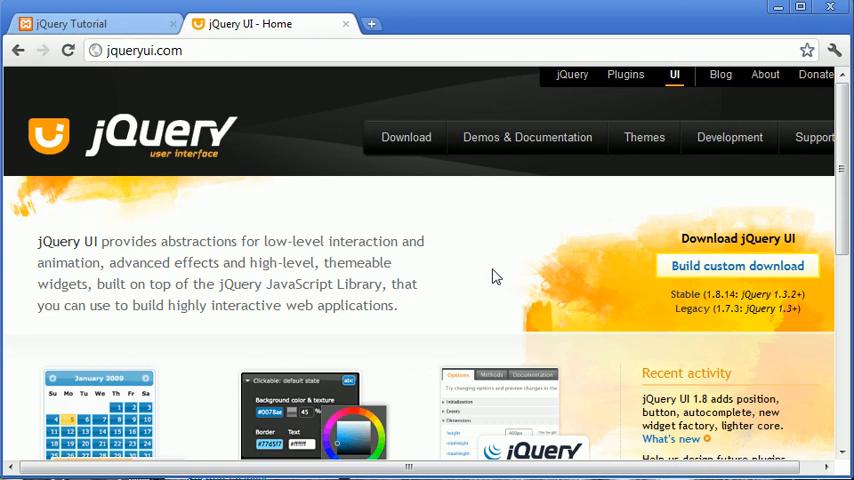
pyautogui.moveTo(612, 268)
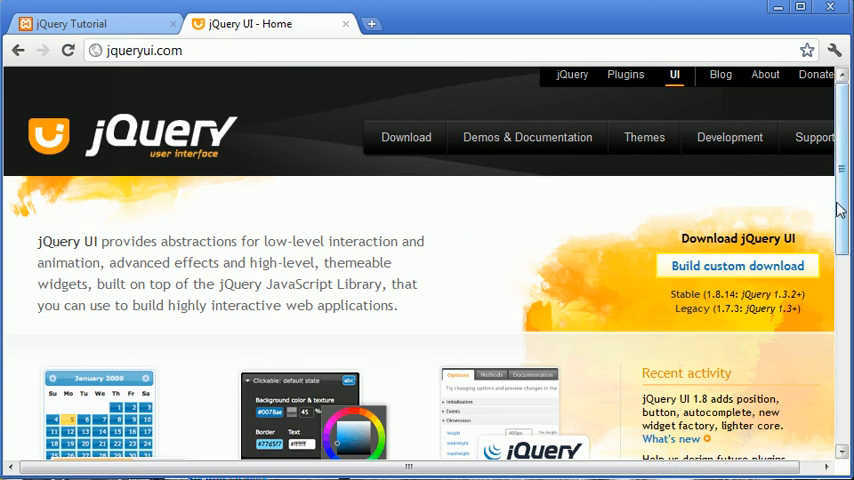
# - Scroll down the jqueryui.com home page to the feature descriptions and developer links
pyautogui.scroll(-3)
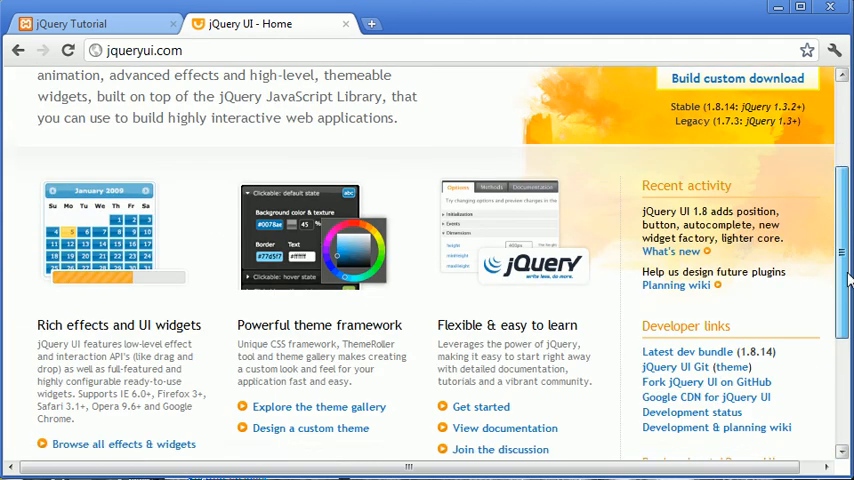